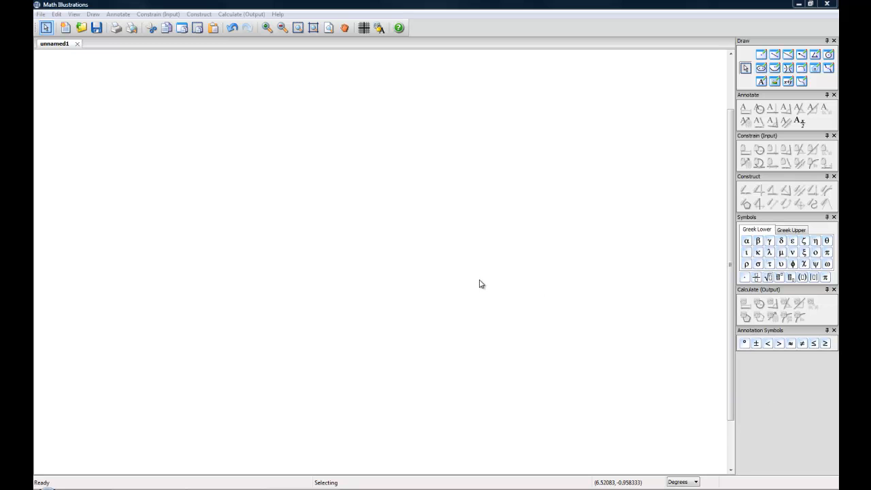
mouse_move(451, 267)
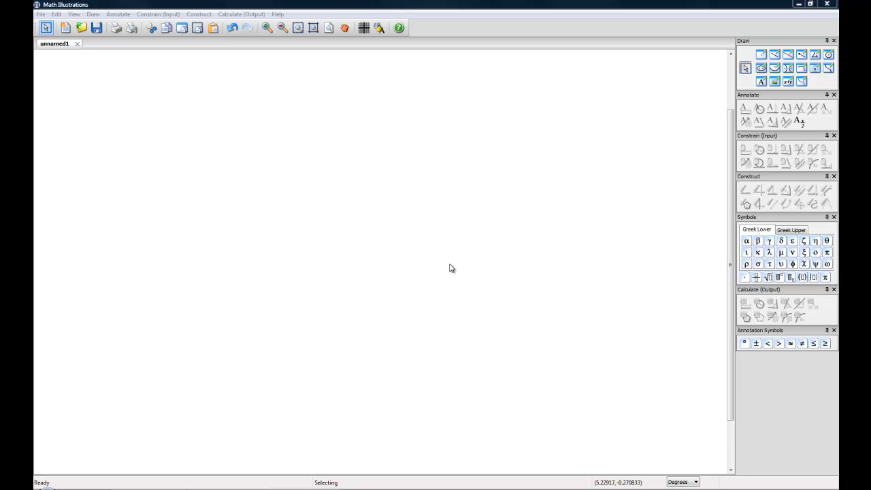
mouse_move(449, 279)
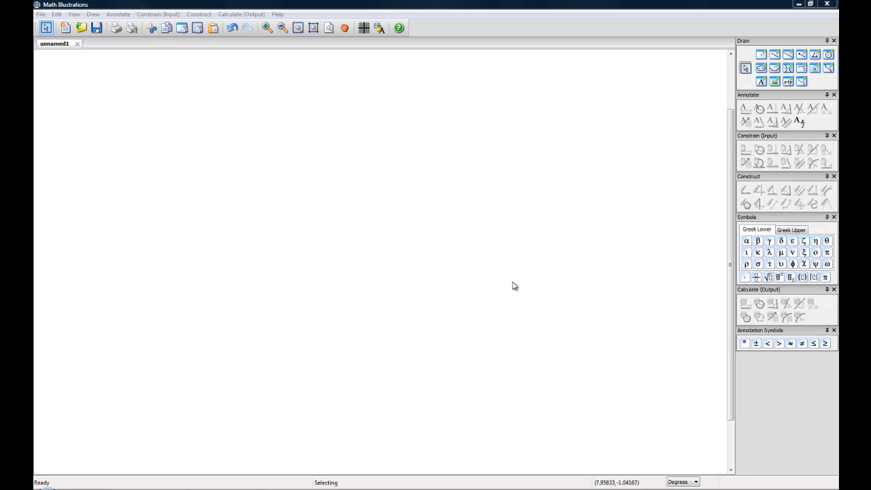
mouse_move(492, 182)
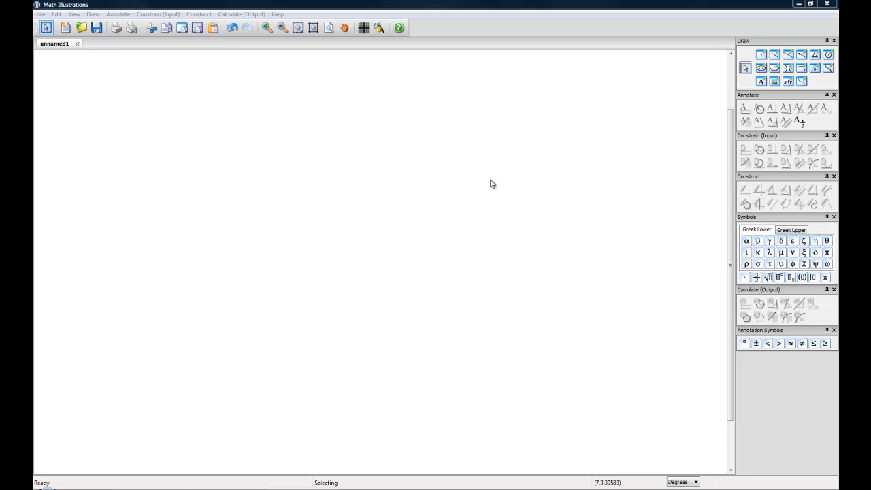
mouse_move(392, 2)
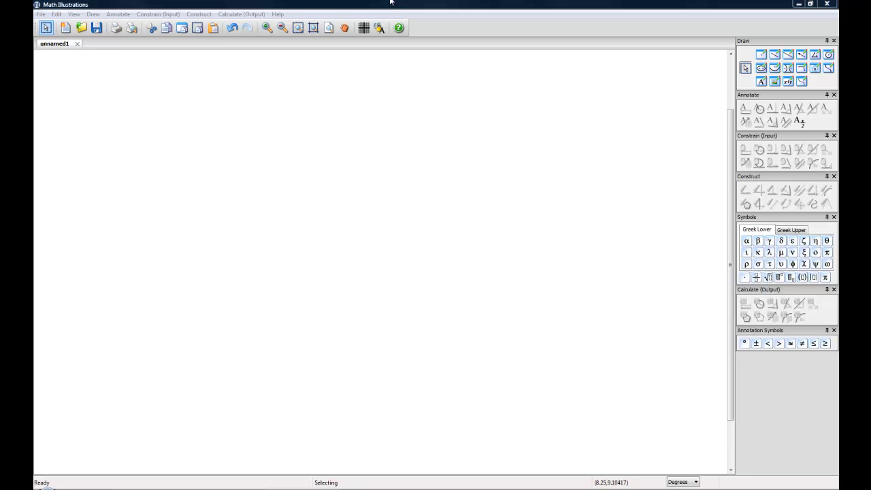
mouse_move(419, 299)
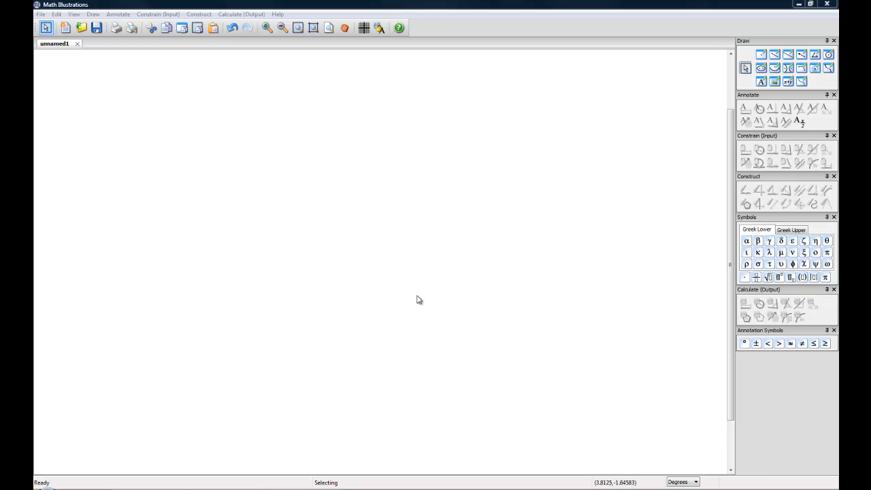
mouse_move(428, 193)
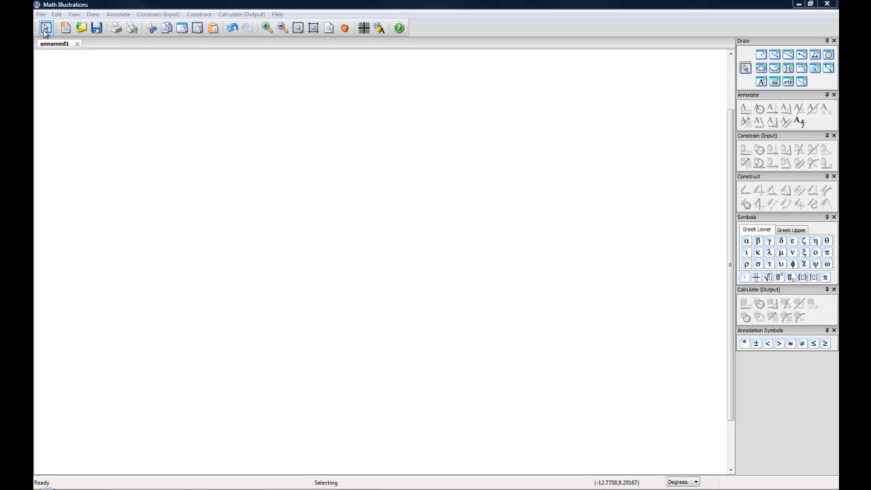
mouse_move(97, 27)
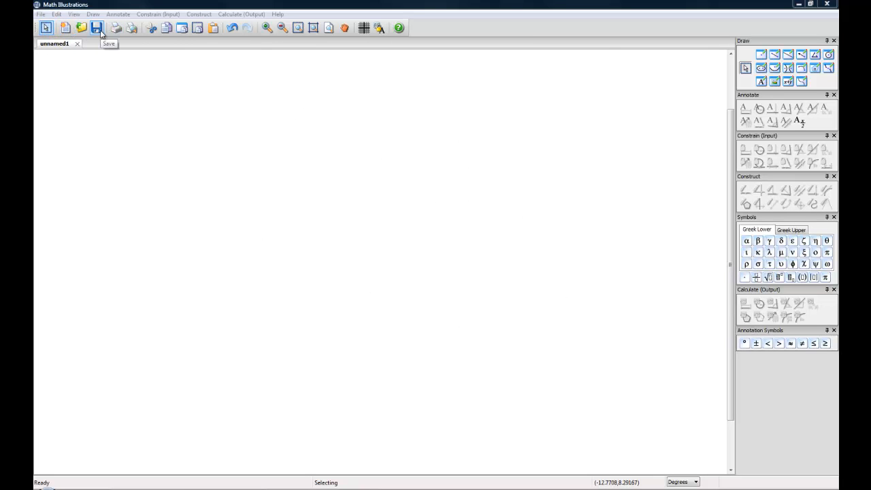
mouse_move(255, 52)
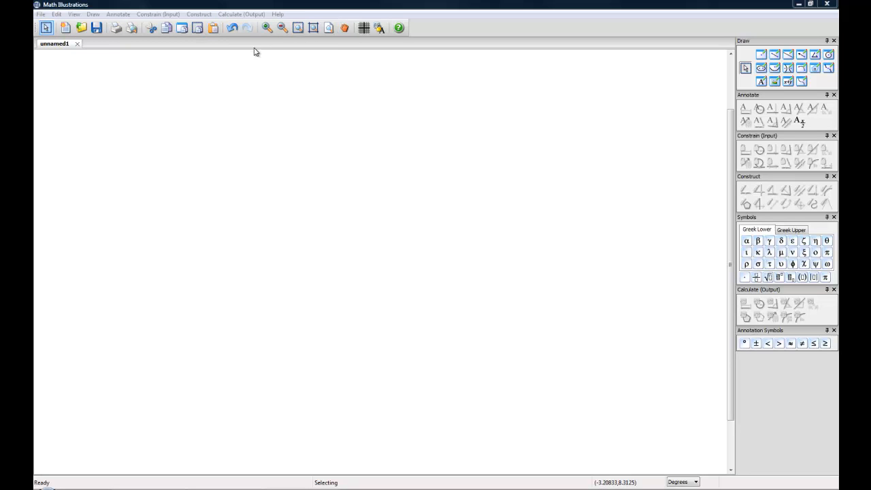
mouse_move(525, 128)
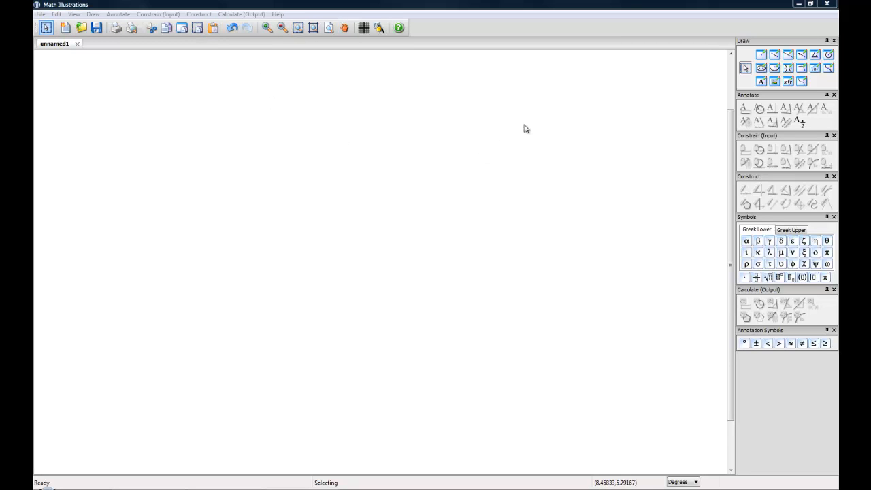
mouse_move(698, 93)
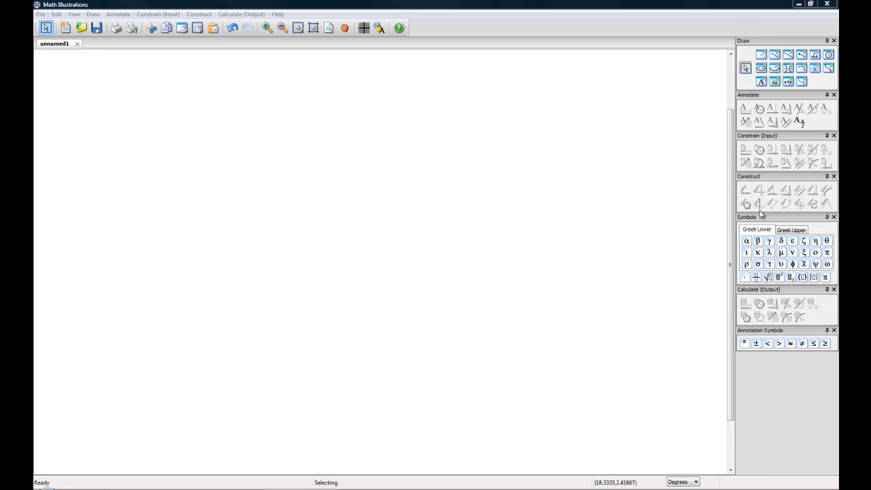
mouse_move(713, 68)
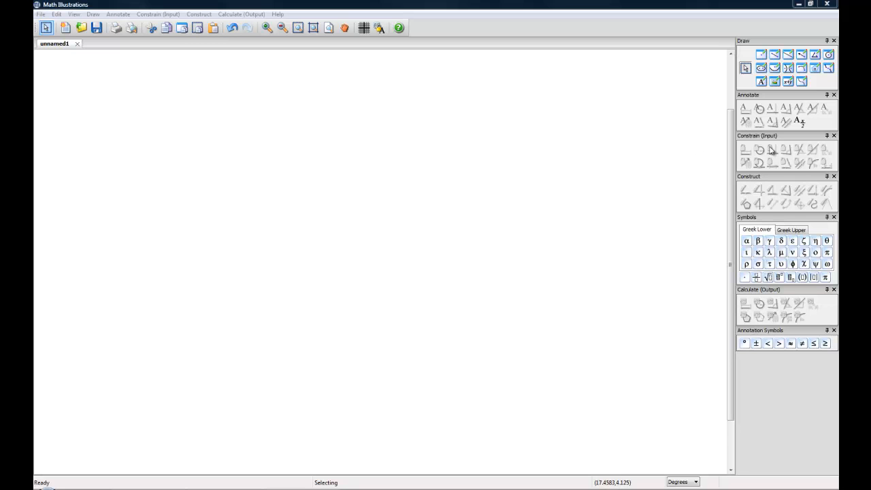
mouse_move(640, 152)
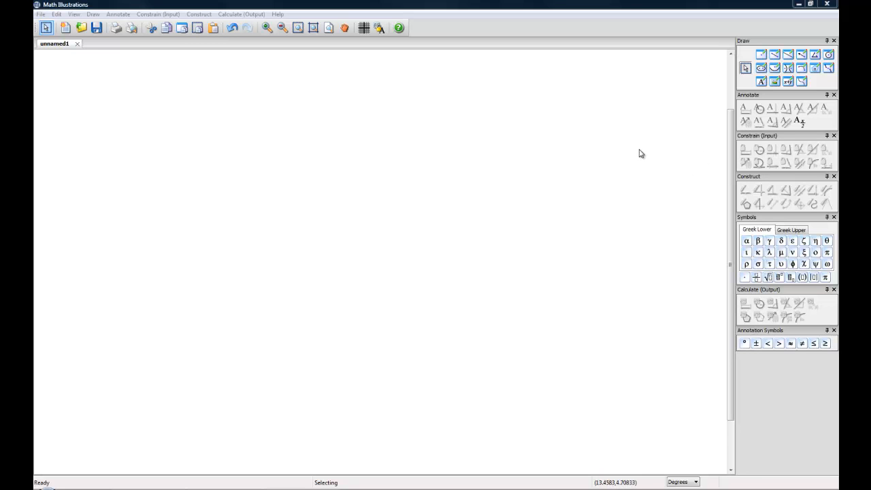
mouse_move(623, 154)
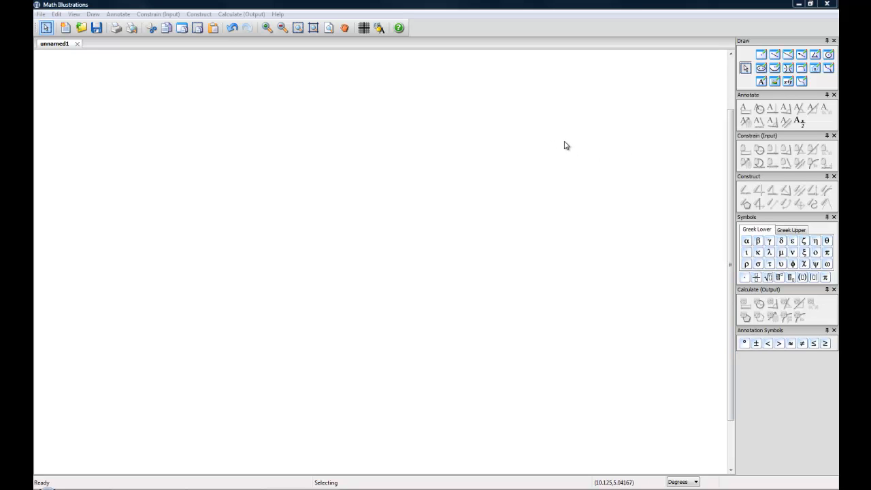
mouse_move(710, 68)
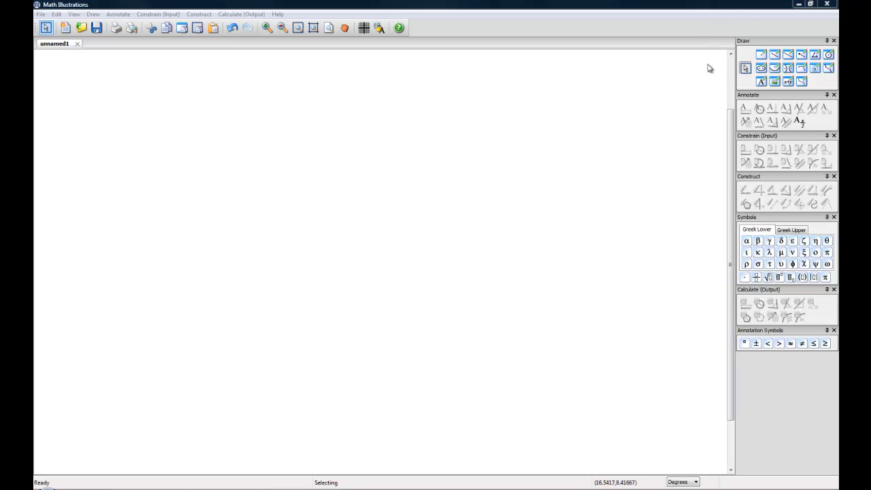
mouse_move(751, 106)
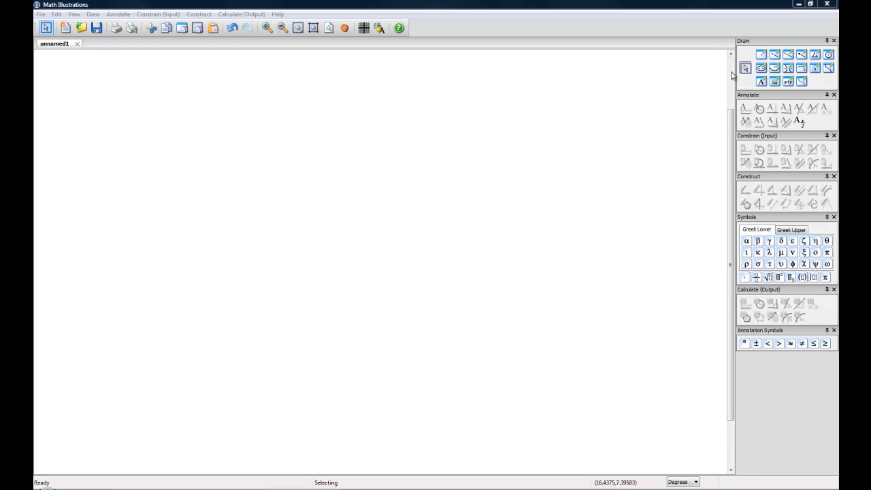
mouse_move(822, 82)
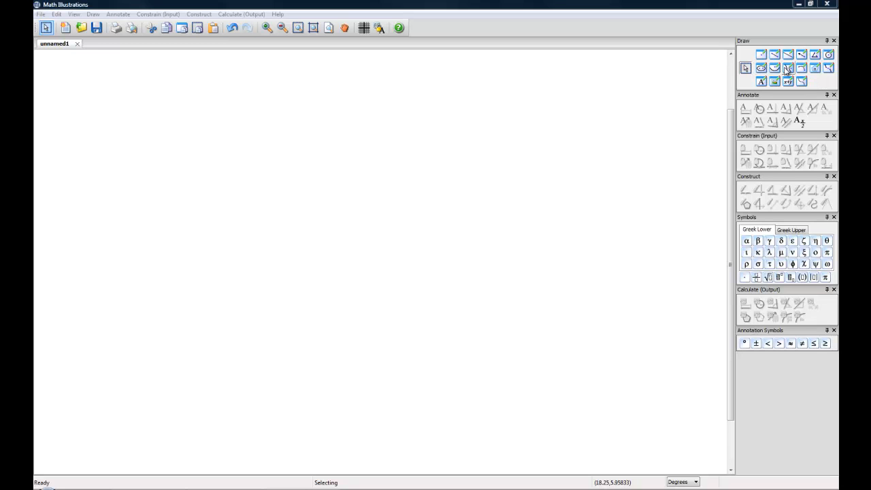
mouse_move(827, 55)
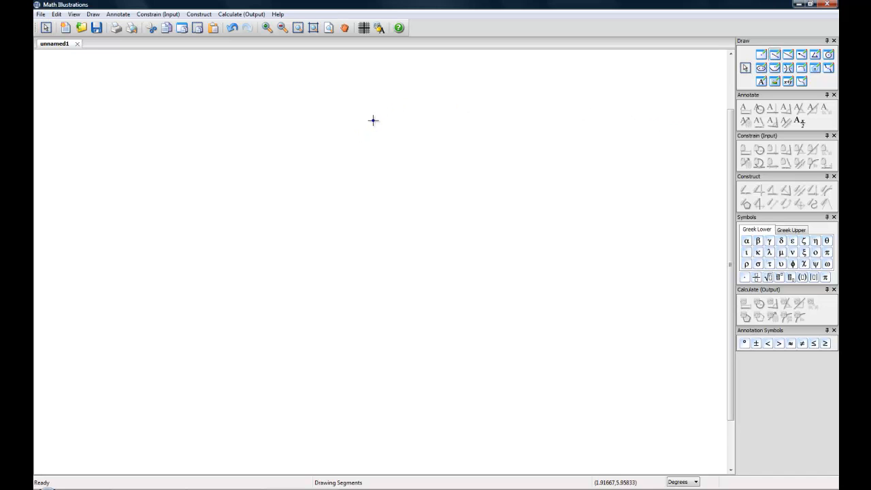
Draw side AB from A down to B, then join C back to A to close the triangle
drag(373, 120, 278, 261)
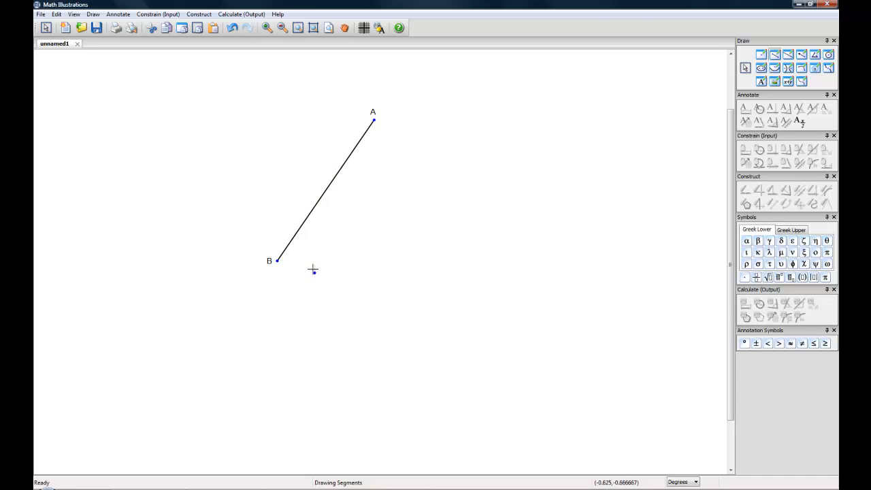
mouse_move(236, 297)
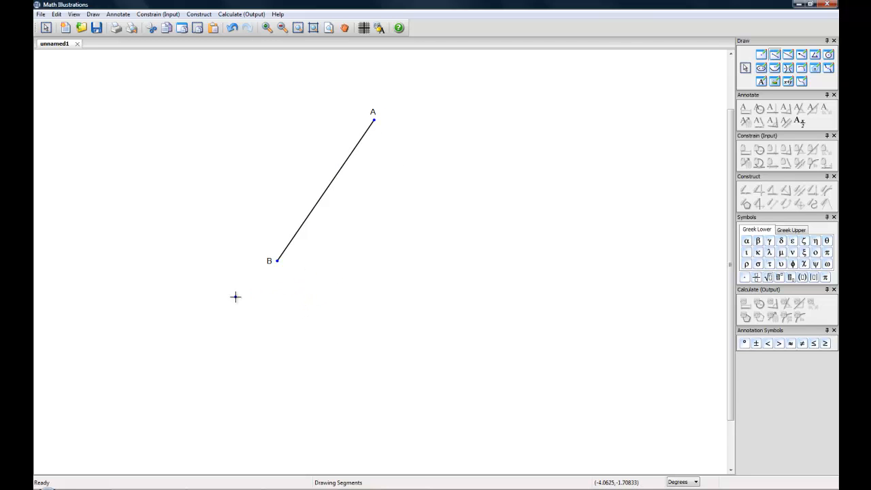
mouse_move(289, 282)
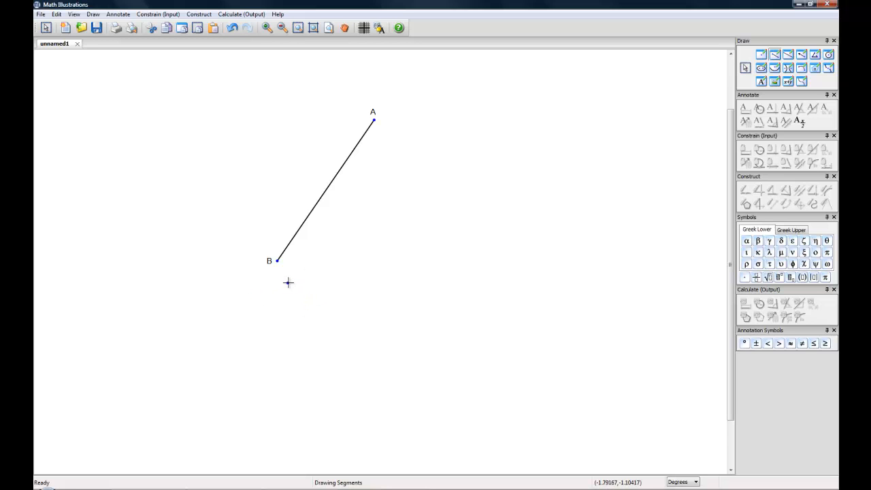
mouse_move(272, 278)
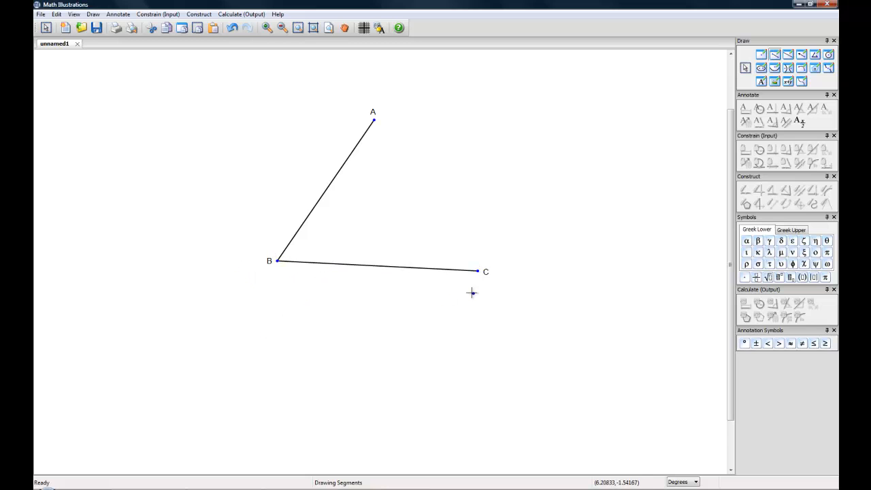
mouse_move(476, 272)
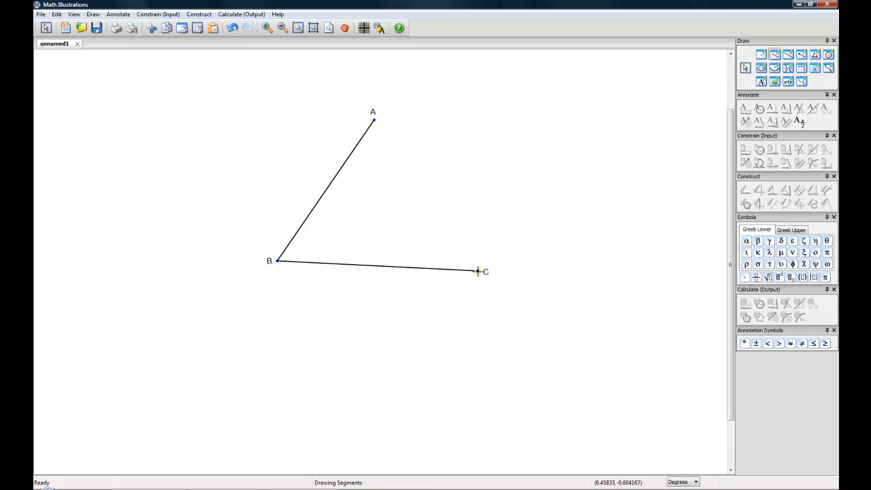
drag(479, 272, 375, 121)
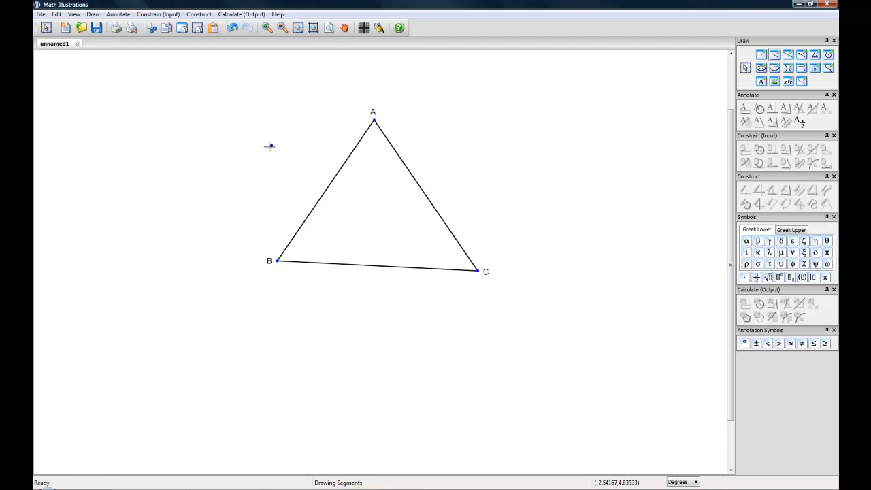
mouse_move(656, 80)
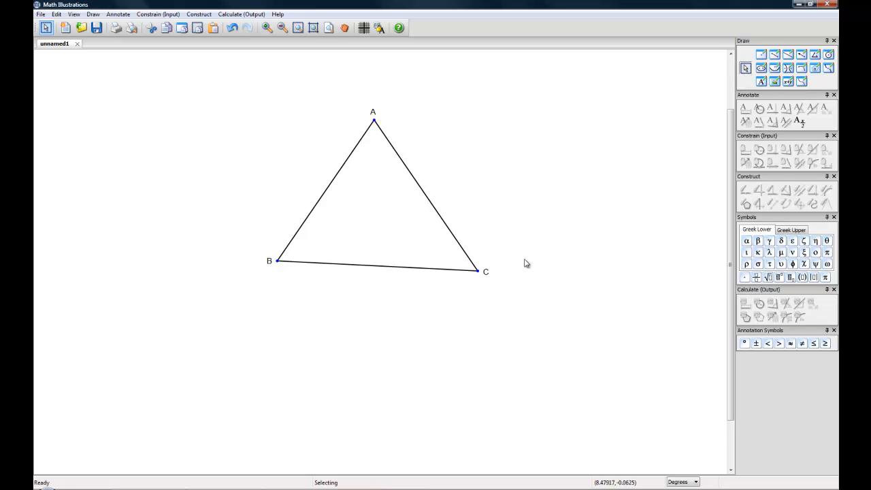
Drag vertex C further right and vertex A slightly right, then deselect side AC
drag(484, 271, 493, 265)
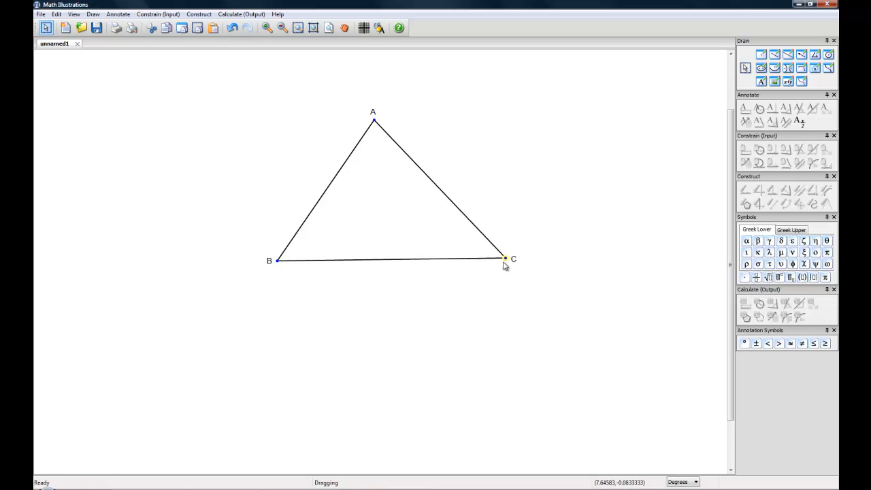
drag(506, 259, 558, 231)
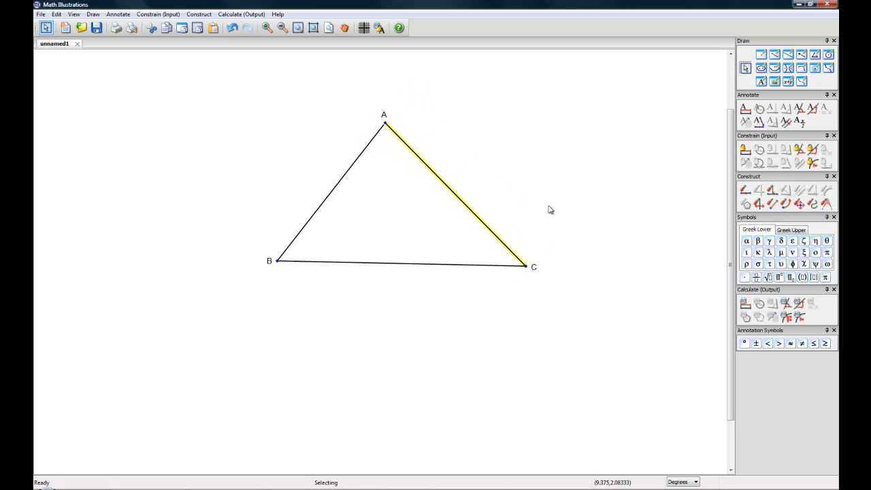
click(306, 190)
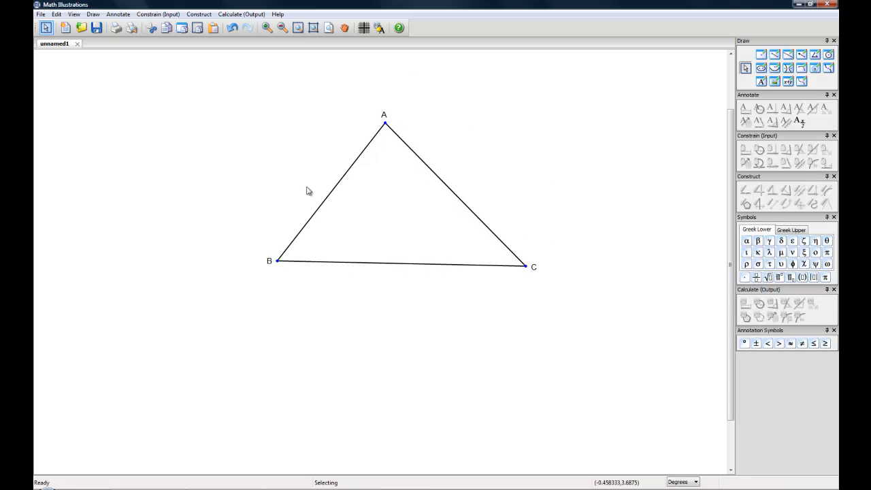
mouse_move(262, 231)
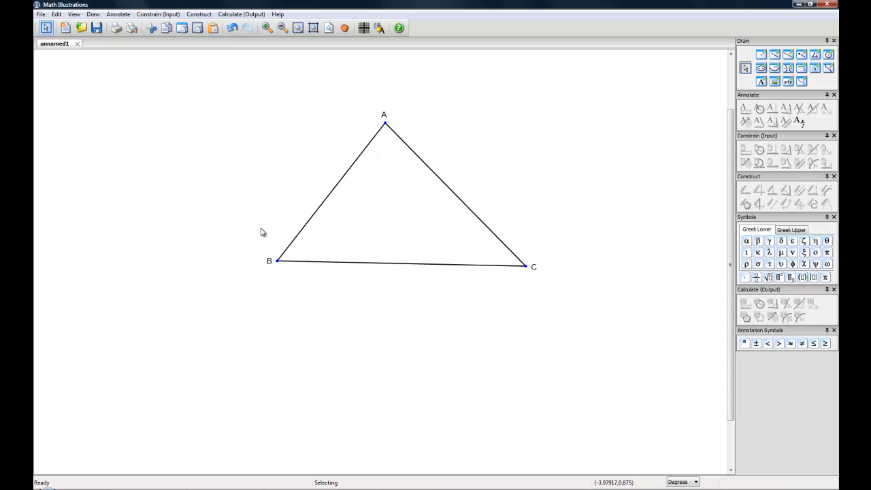
mouse_move(319, 244)
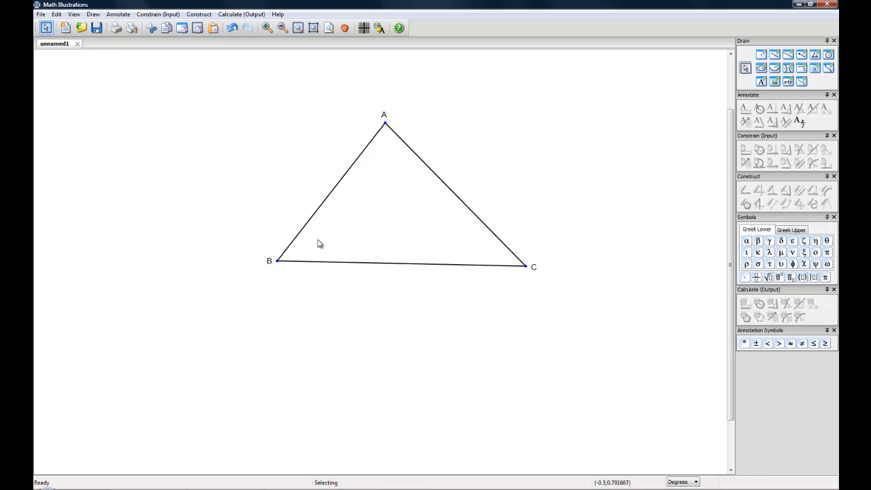
mouse_move(305, 236)
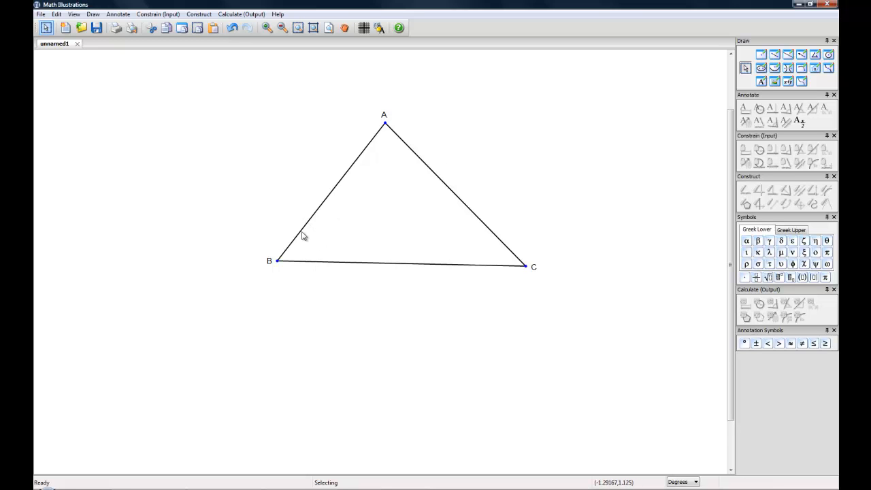
mouse_move(314, 218)
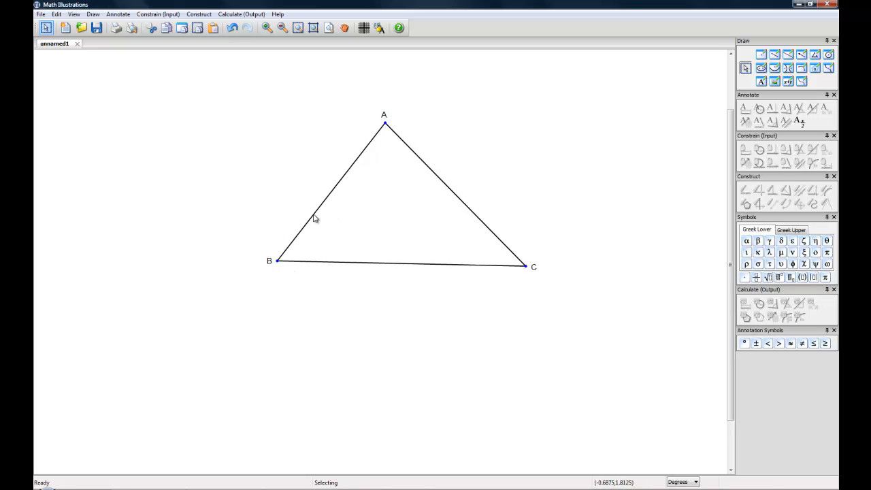
Add a Distance annotation reading 5 to side AB
click(327, 193)
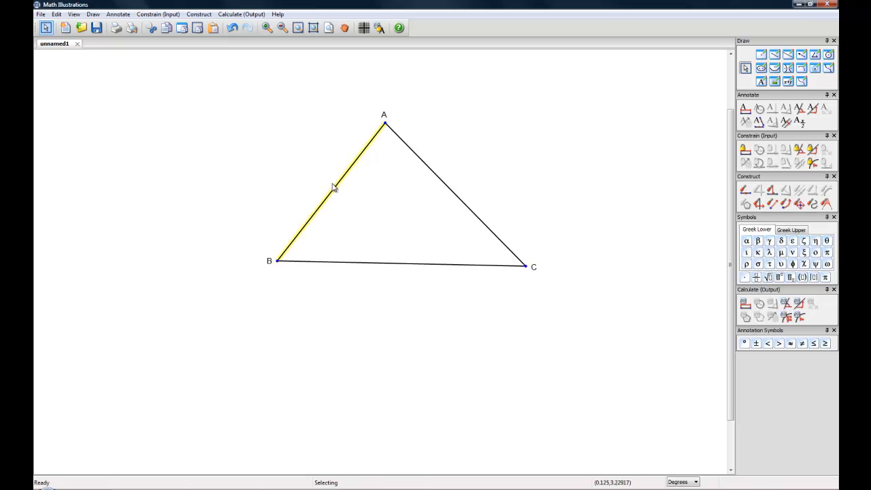
mouse_move(704, 87)
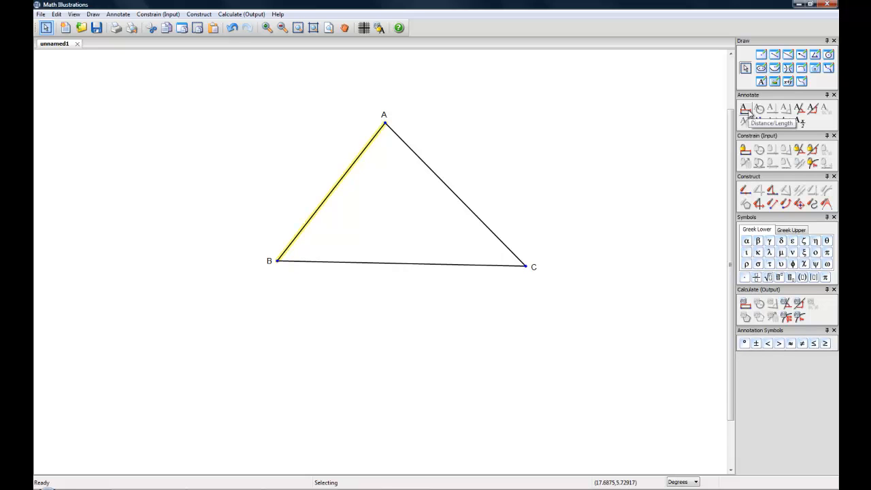
click(743, 109)
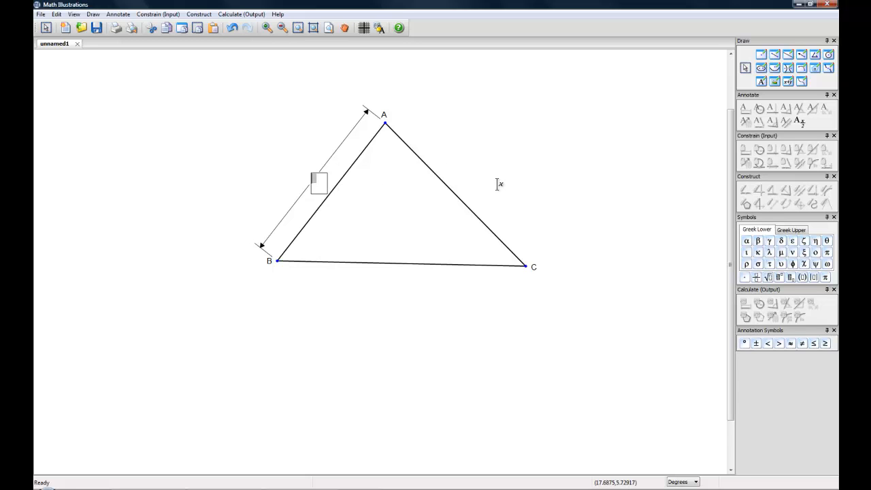
text(5)
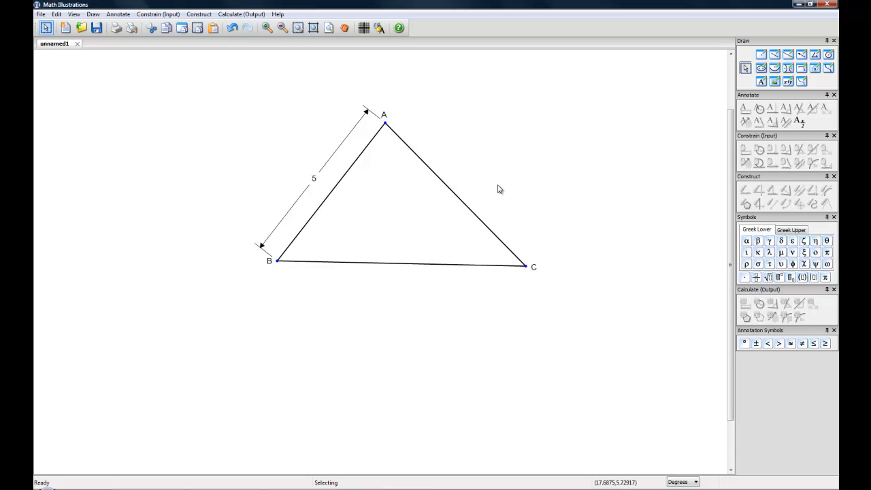
mouse_move(272, 265)
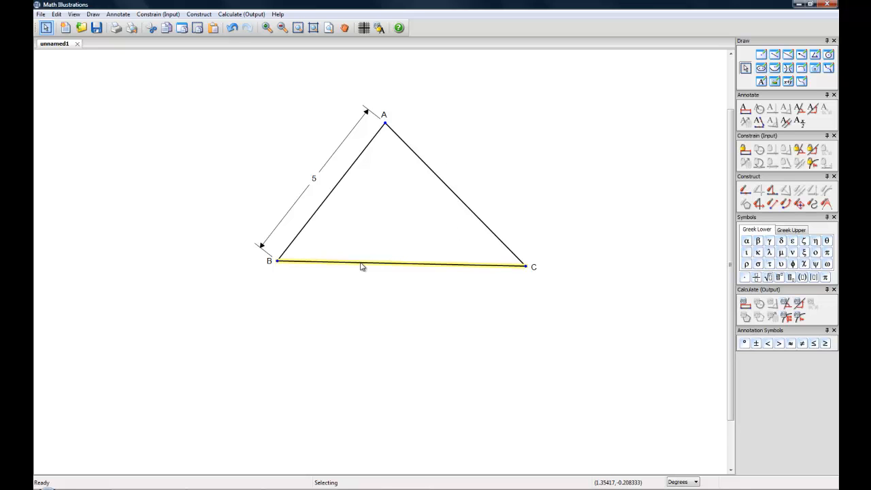
mouse_move(746, 108)
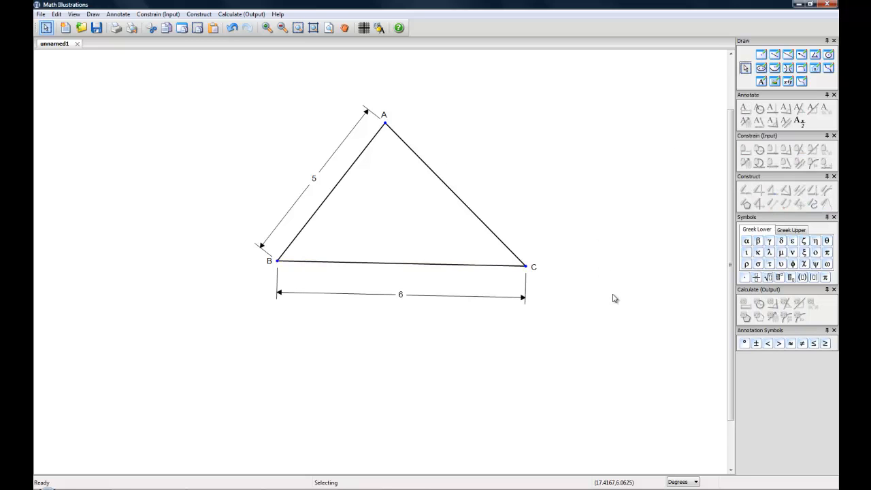
mouse_move(455, 231)
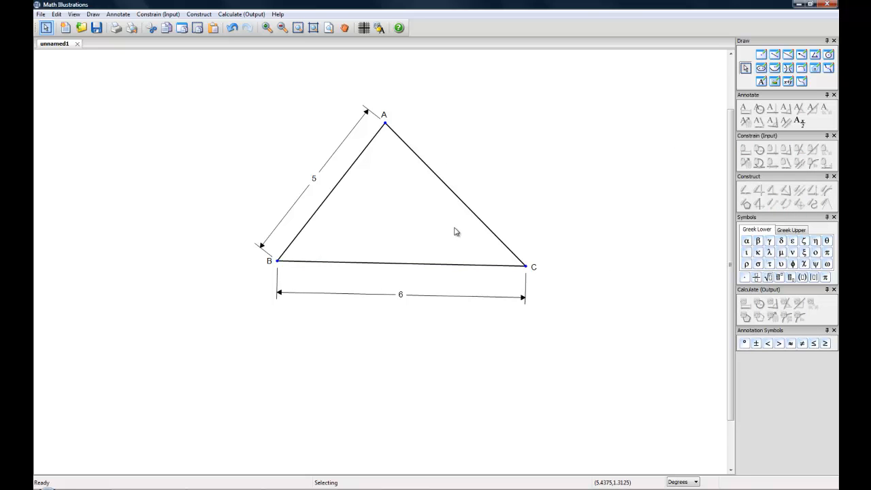
Nudge vertex C up and back down so base BC sits level with B
drag(533, 265, 544, 207)
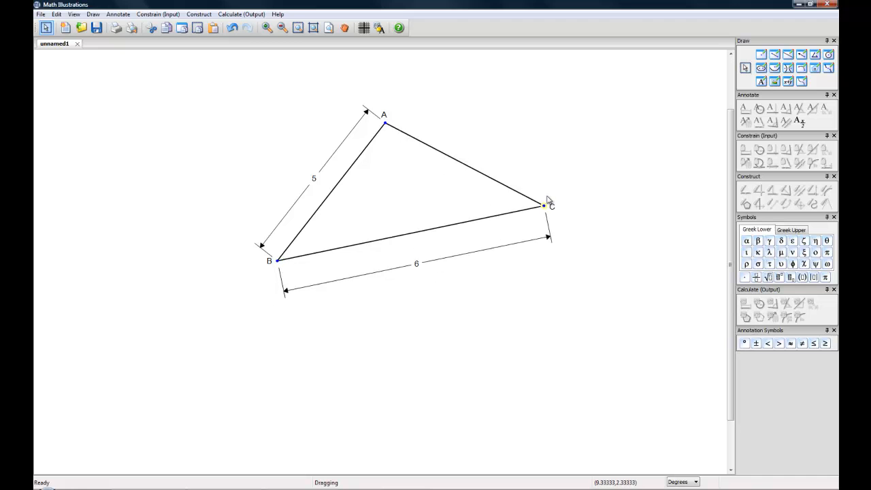
drag(550, 204, 539, 261)
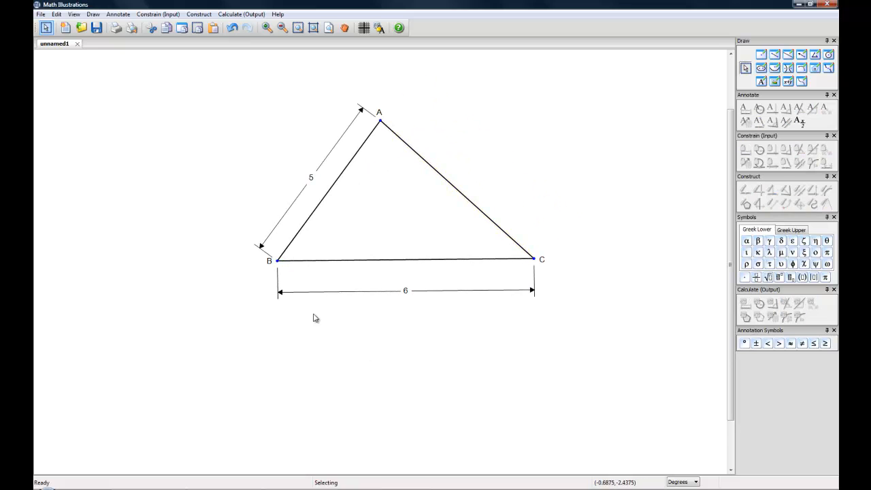
mouse_move(406, 294)
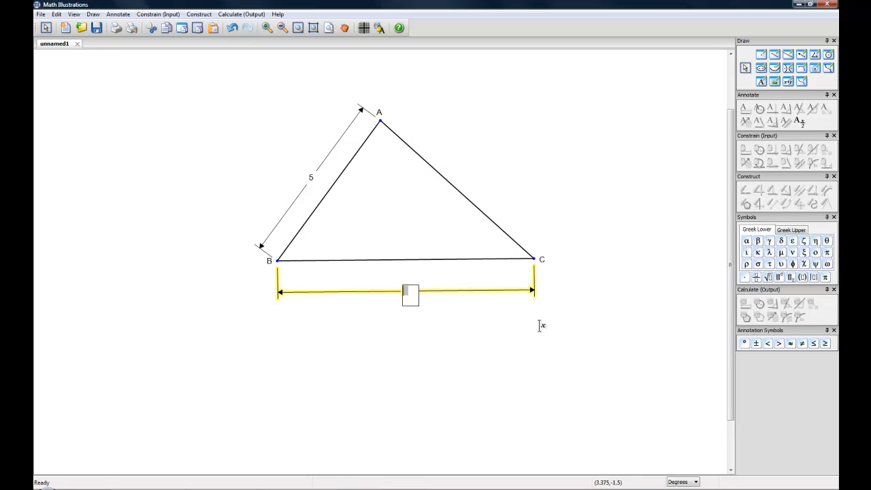
Replace the distance value on base BC with 7
text(7)
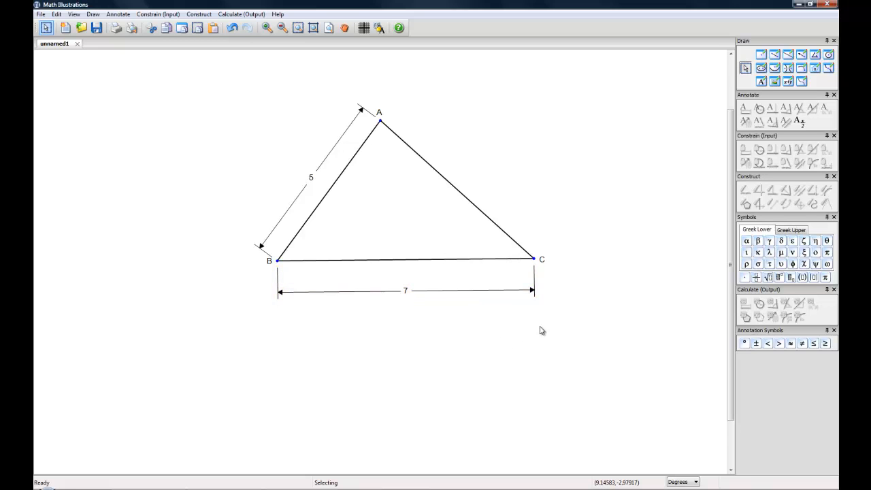
mouse_move(515, 324)
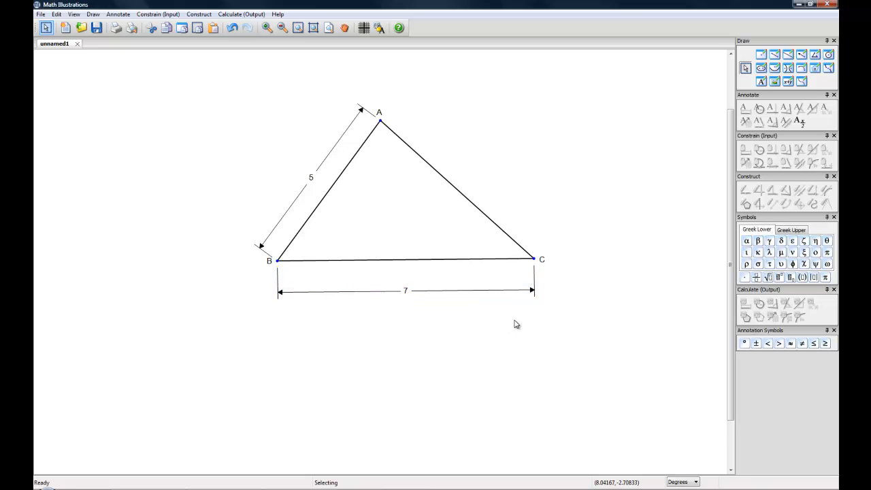
mouse_move(428, 294)
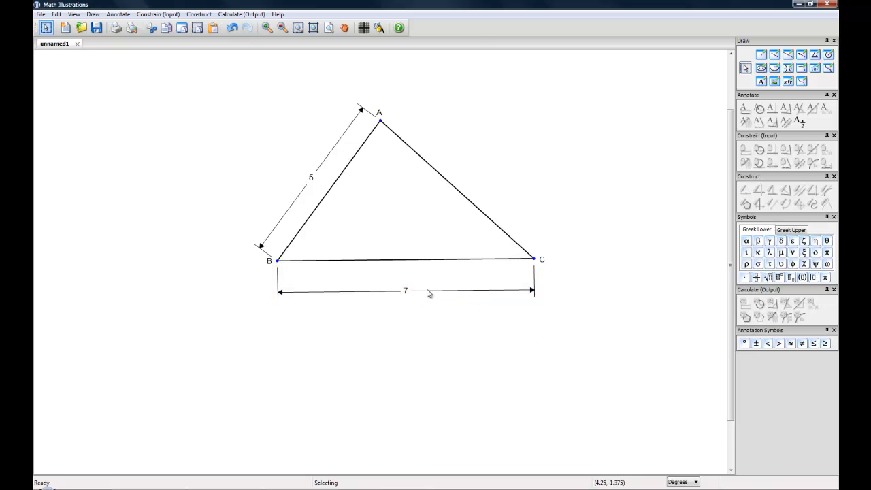
click(406, 291)
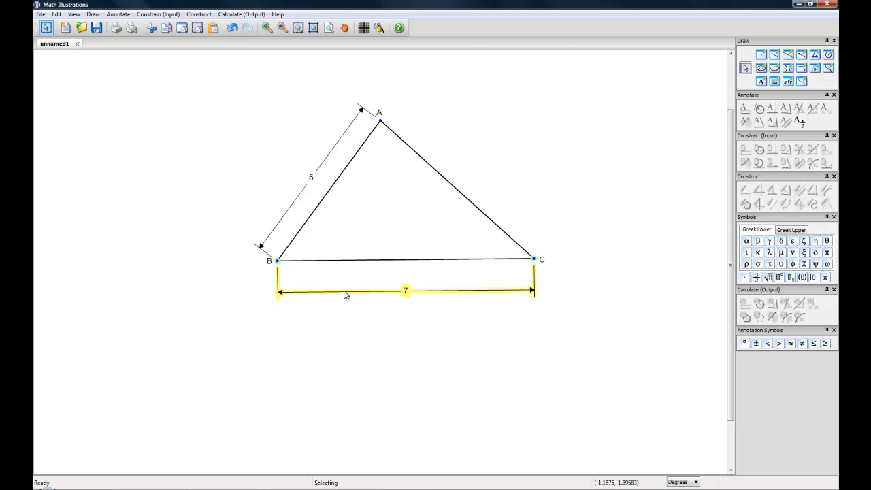
click(506, 376)
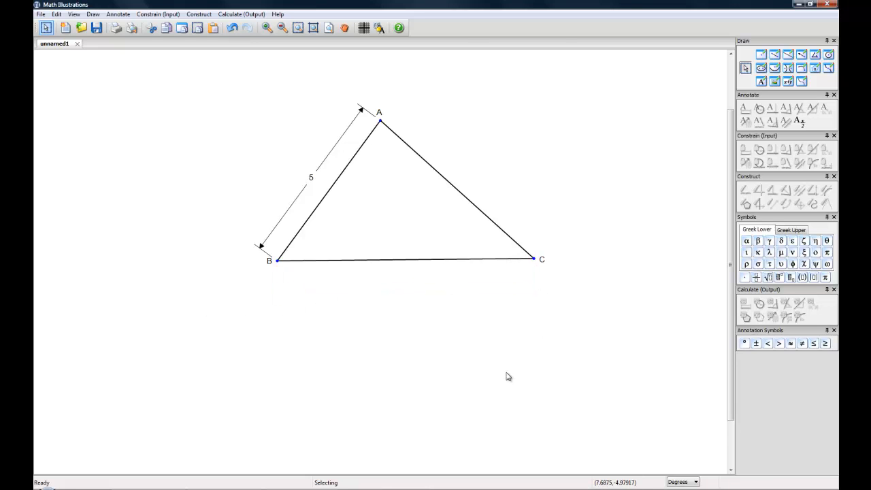
mouse_move(511, 376)
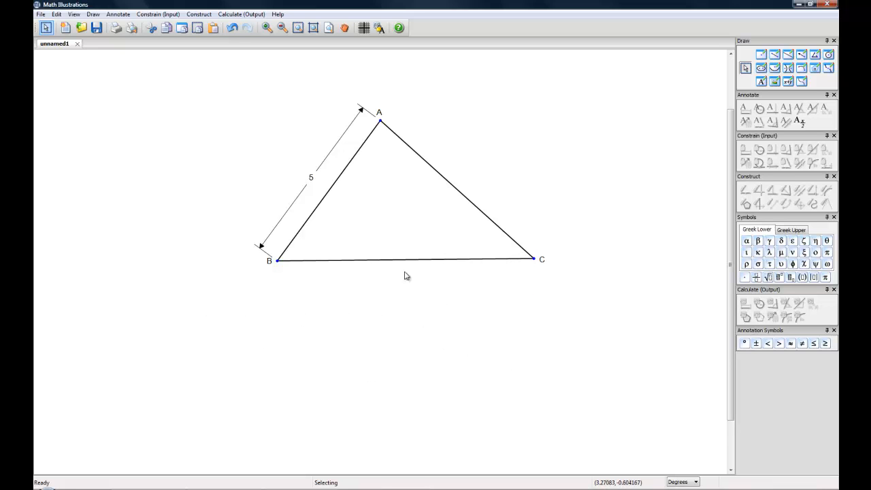
mouse_move(332, 291)
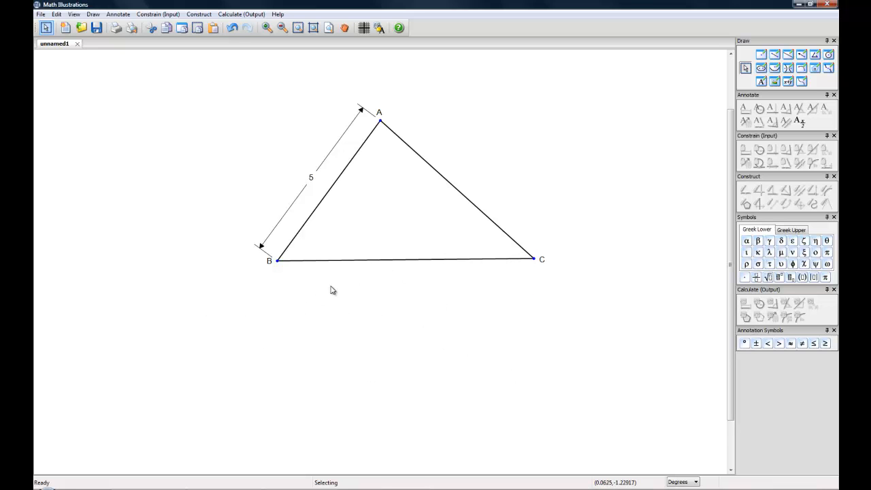
mouse_move(335, 289)
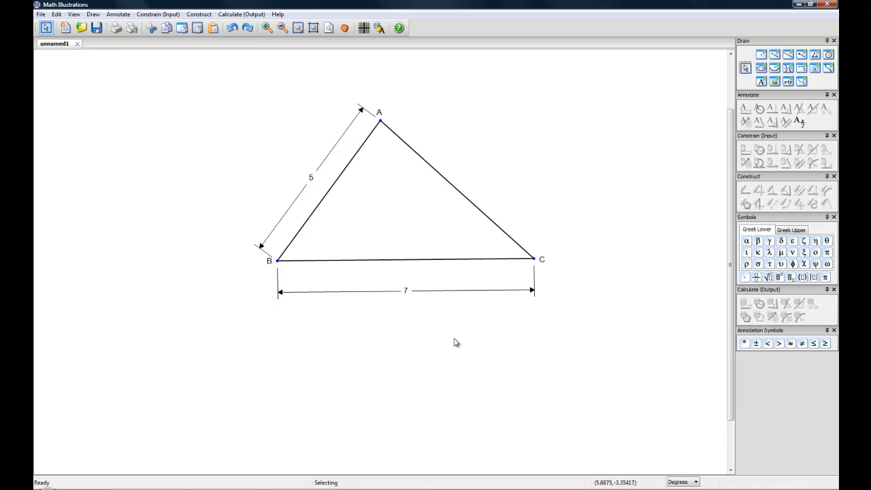
mouse_move(379, 364)
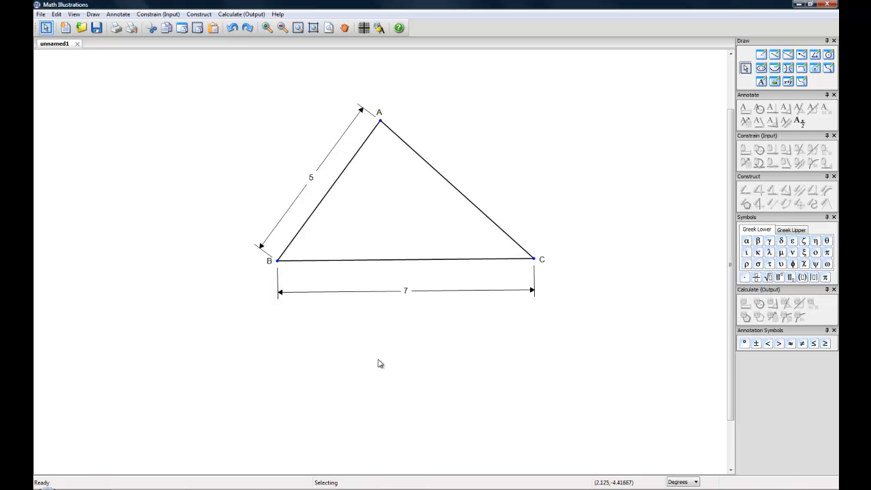
mouse_move(390, 237)
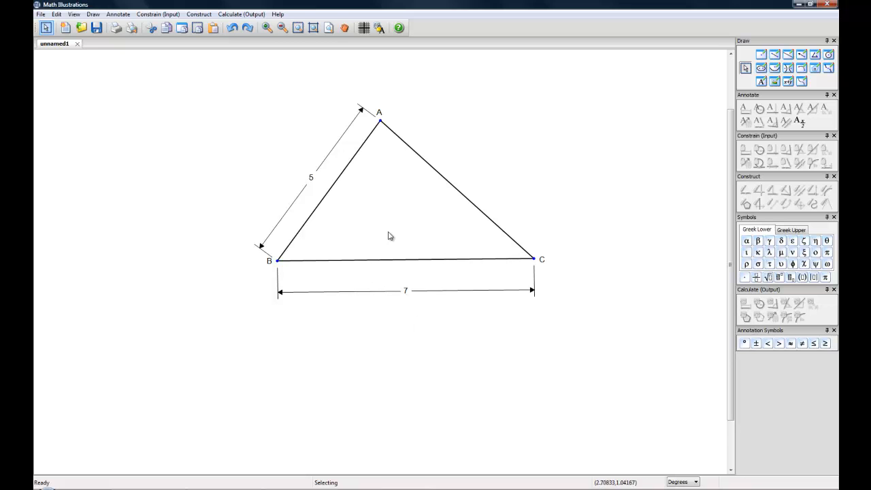
mouse_move(326, 335)
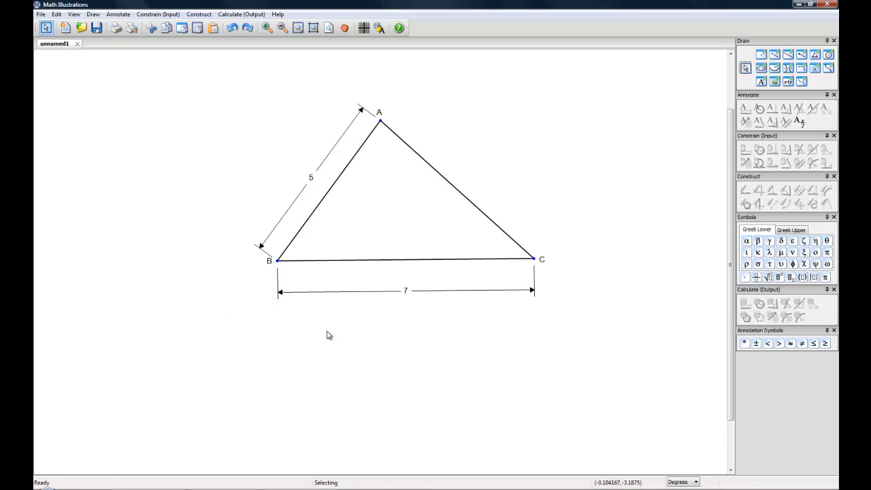
mouse_move(326, 229)
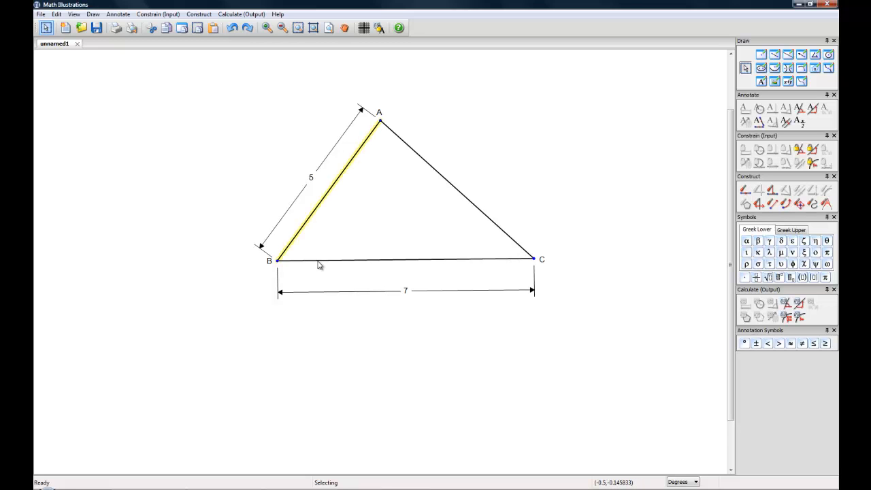
Select side AB as the first side of the angle at vertex B
click(320, 261)
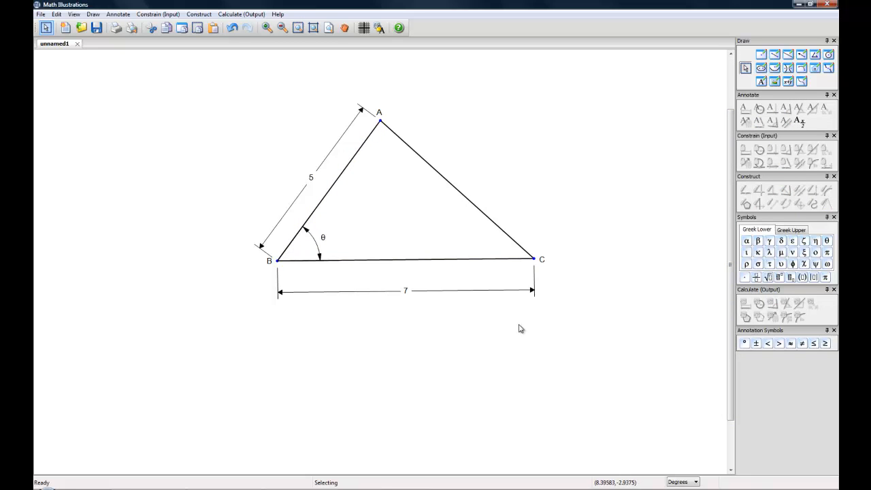
mouse_move(533, 264)
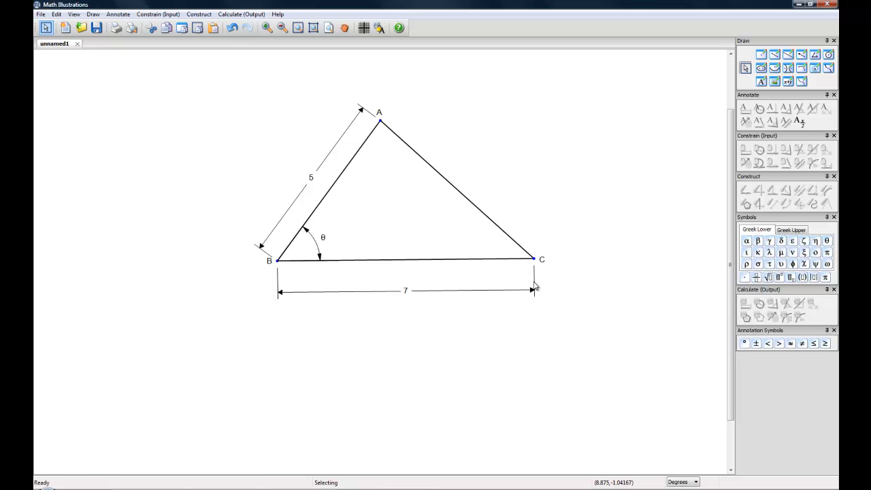
mouse_move(536, 286)
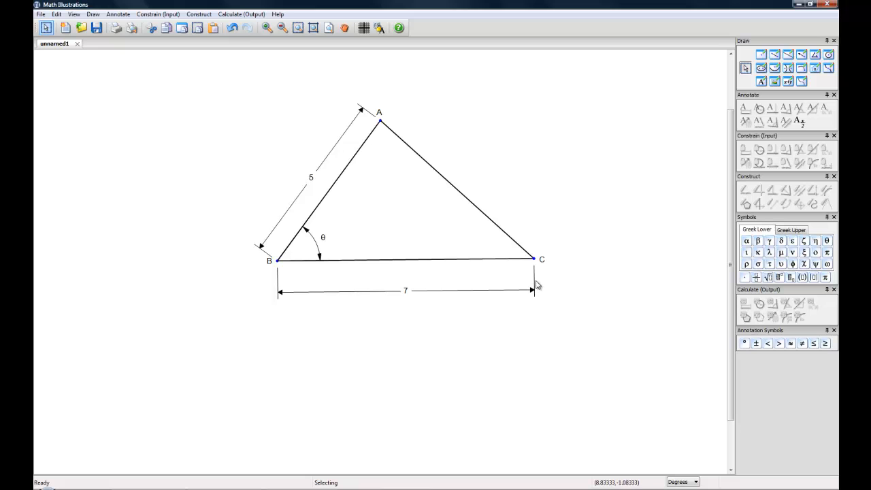
mouse_move(537, 284)
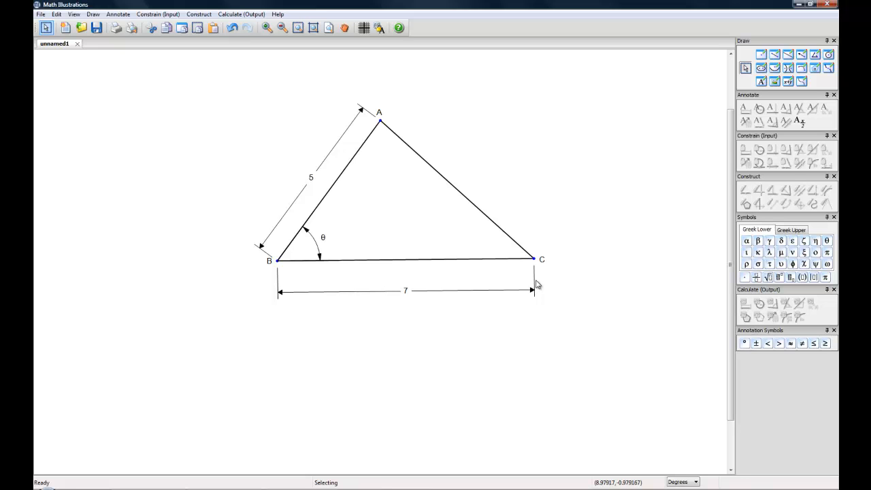
mouse_move(547, 280)
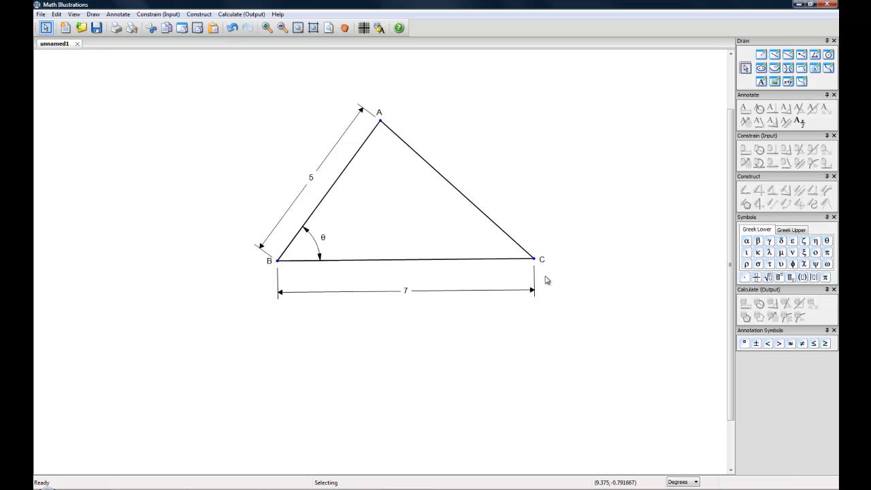
mouse_move(546, 280)
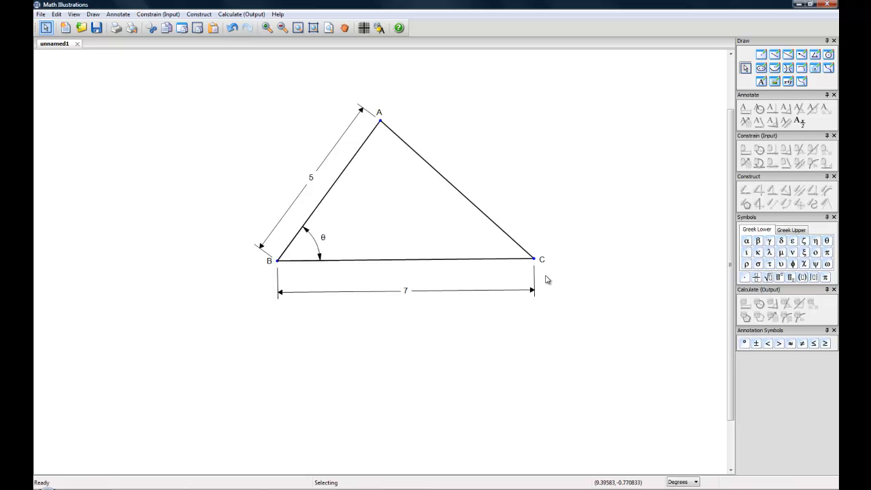